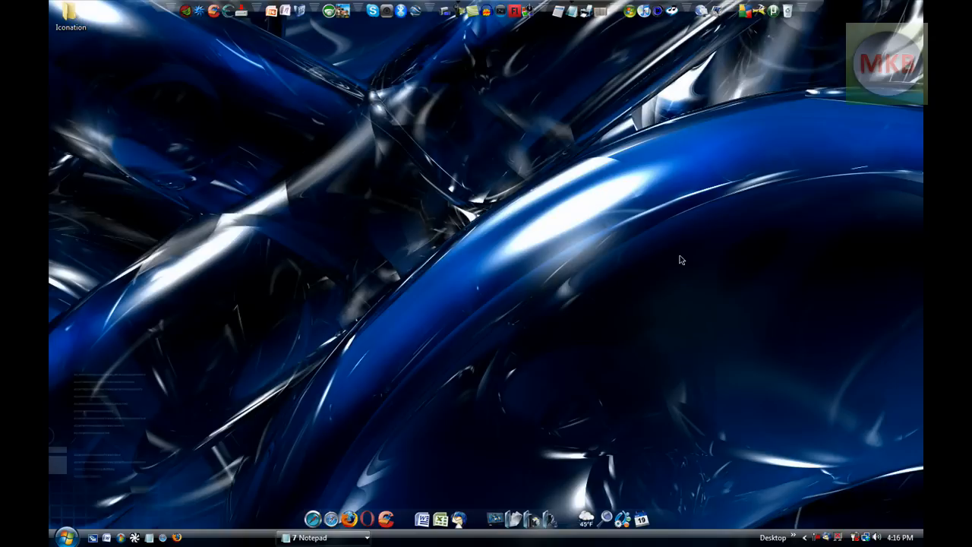
pyautogui.moveTo(457, 147)
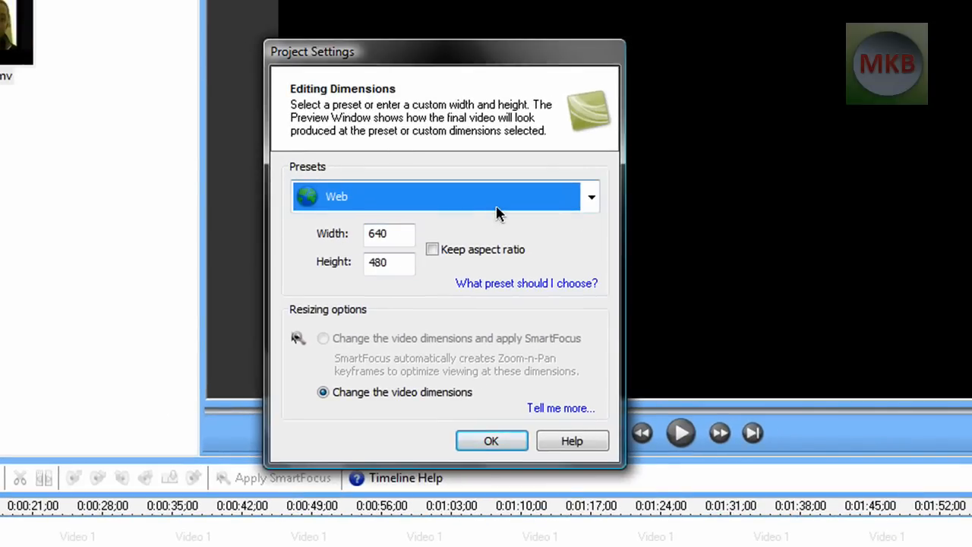
# Step: Set project dimensions to the Youtube 720p 1280 x 720 preset and select the whole Intro.wmv clip for editing
pyautogui.click(591, 197)
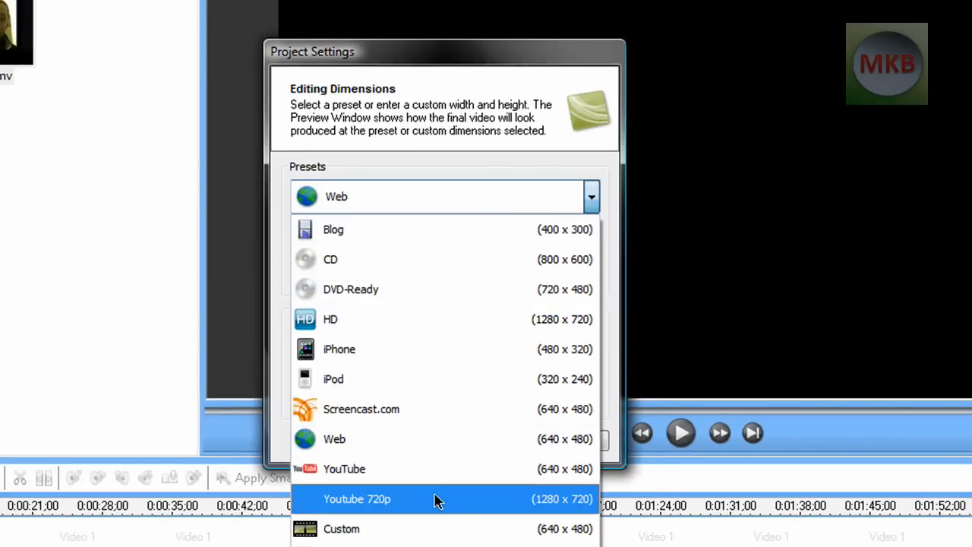
pyautogui.click(357, 499)
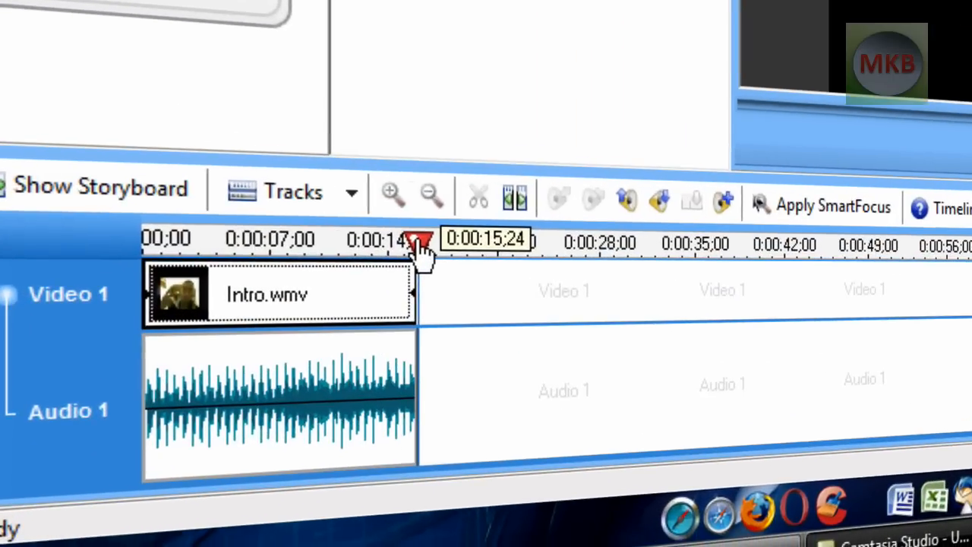
pyautogui.moveTo(418, 243); pyautogui.dragTo(338, 243)
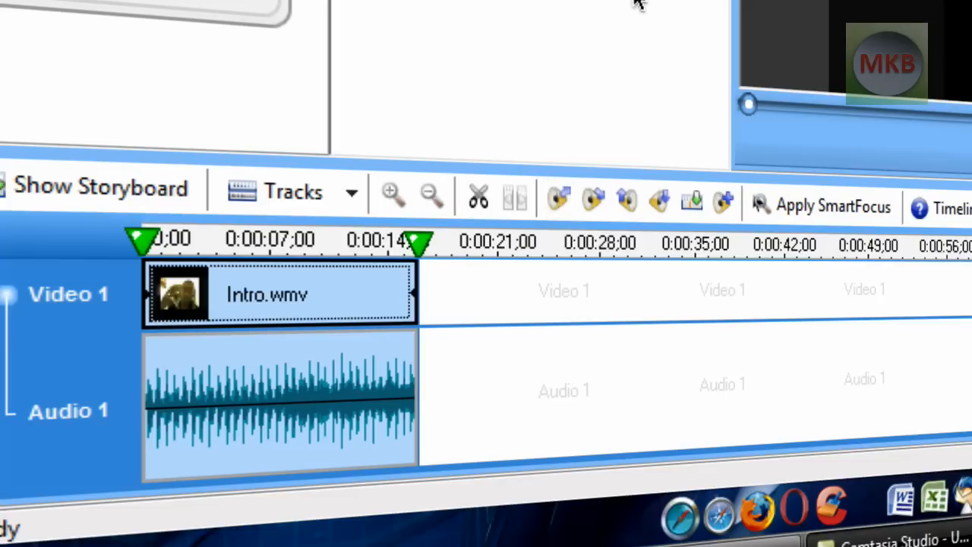
pyautogui.rightClick(279, 294)
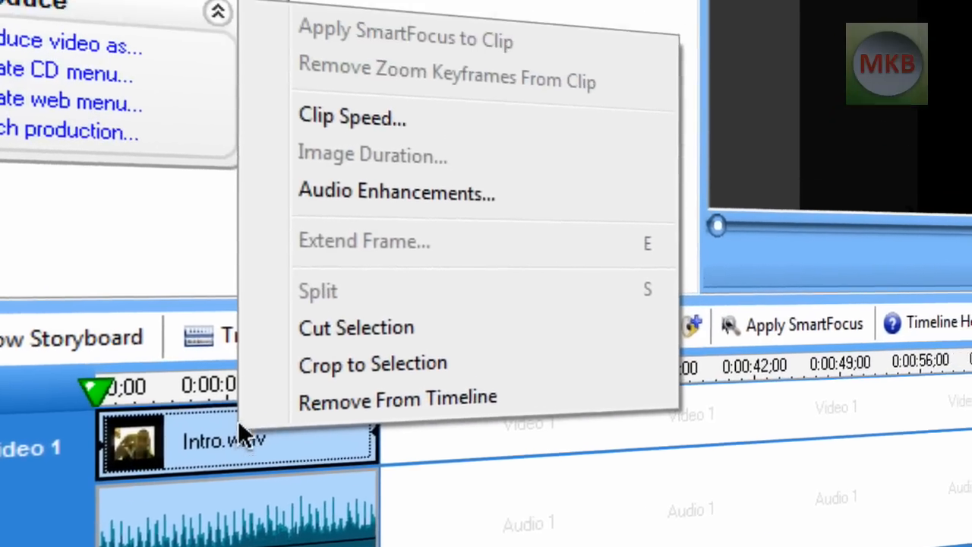
# Step: In Clip Speed, try values 200, 800 and 100 before settling on 150% of original speed and applying it
pyautogui.click(351, 117)
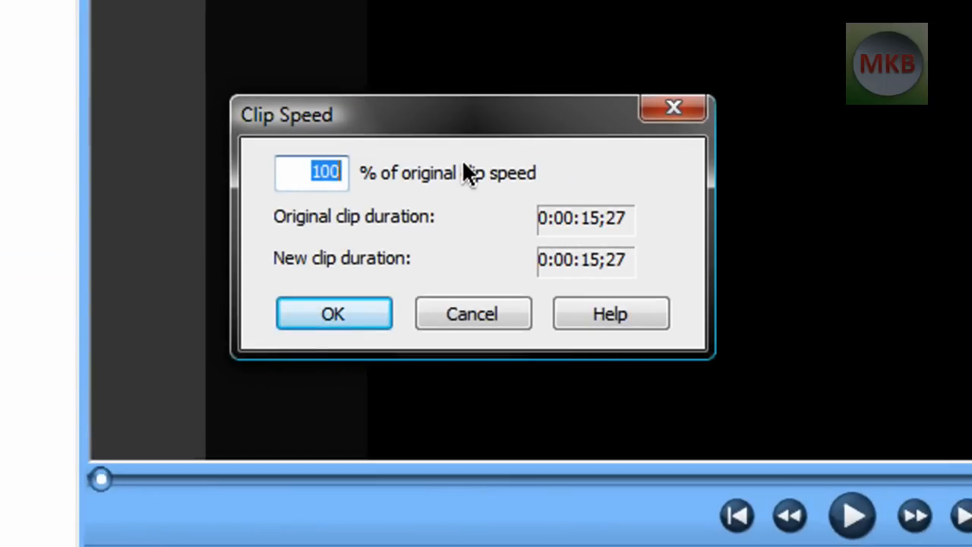
pyautogui.moveTo(494, 209)
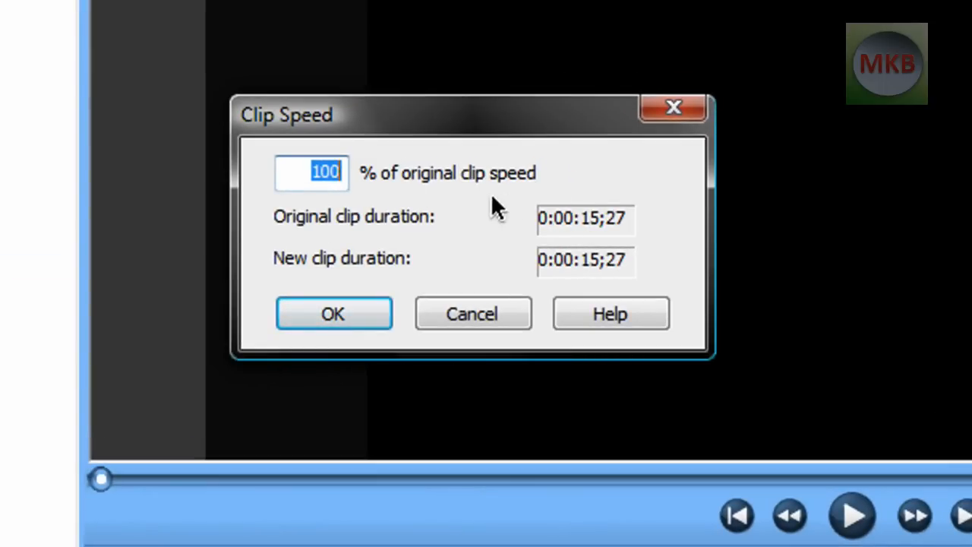
pyautogui.write('200')
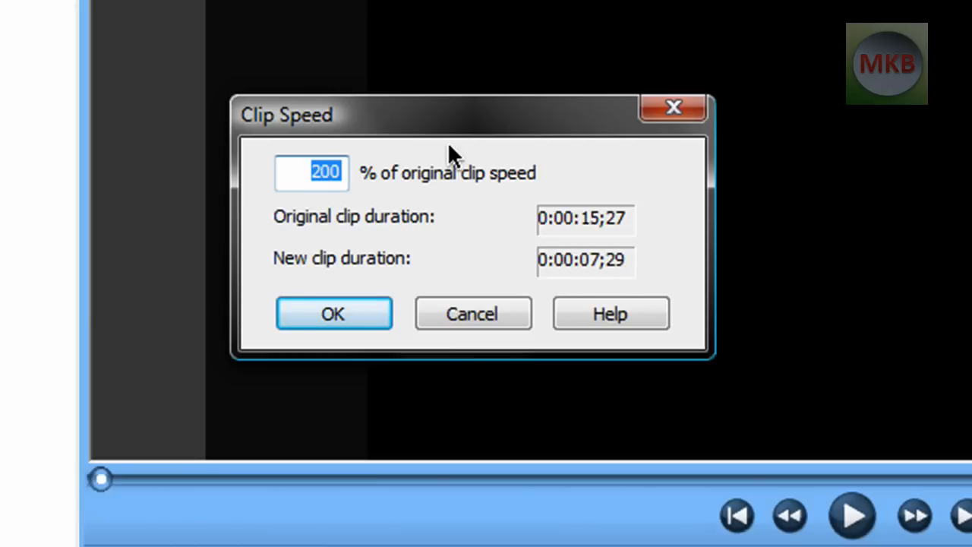
pyautogui.write('800')
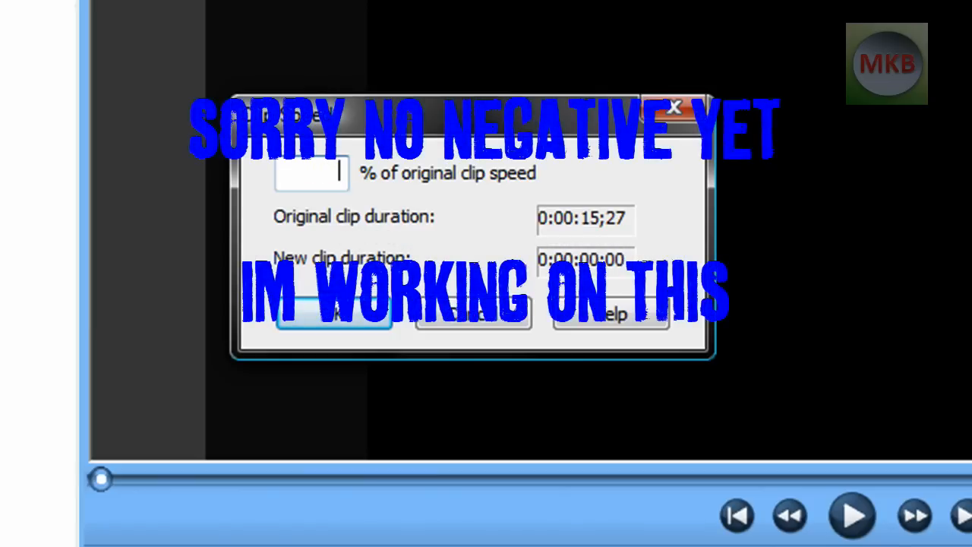
pyautogui.write('-')
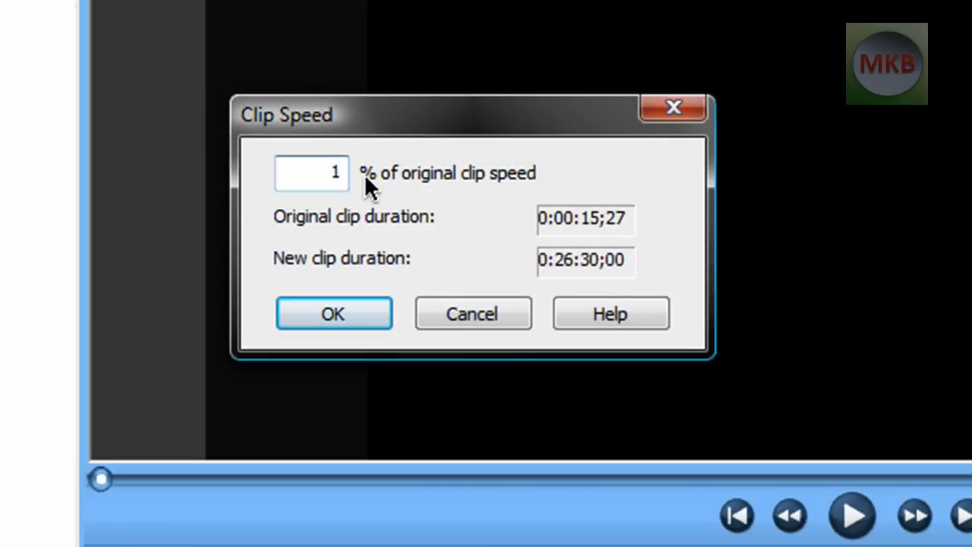
pyautogui.write('100')
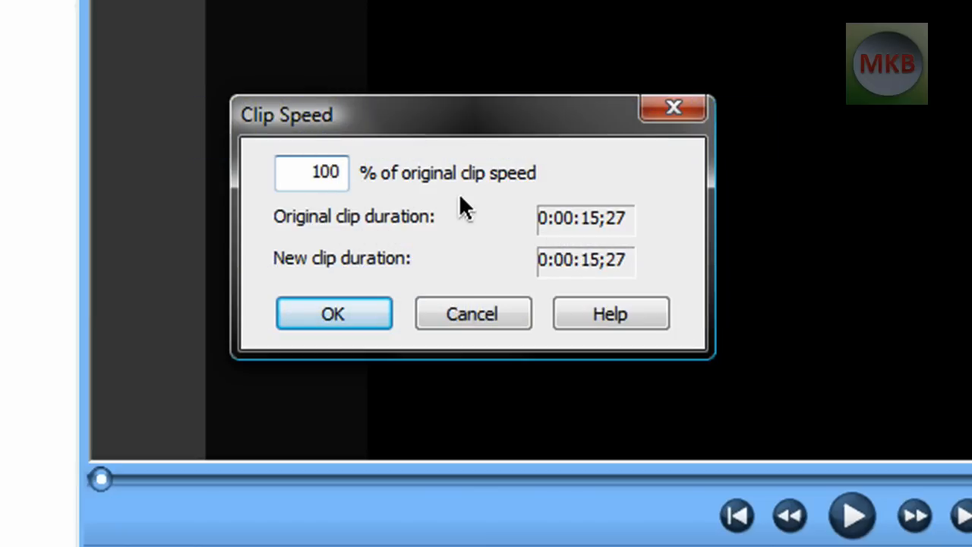
pyautogui.moveTo(513, 251)
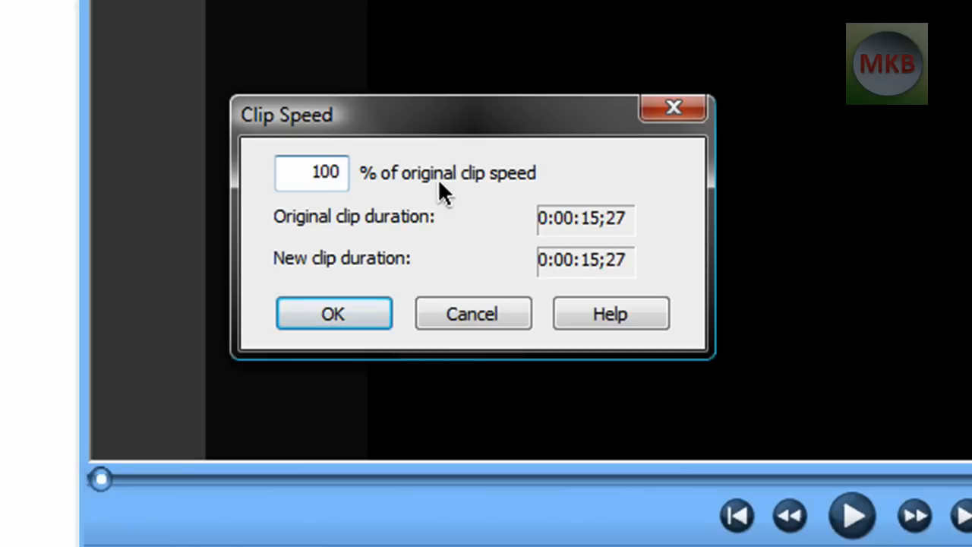
pyautogui.write('150')
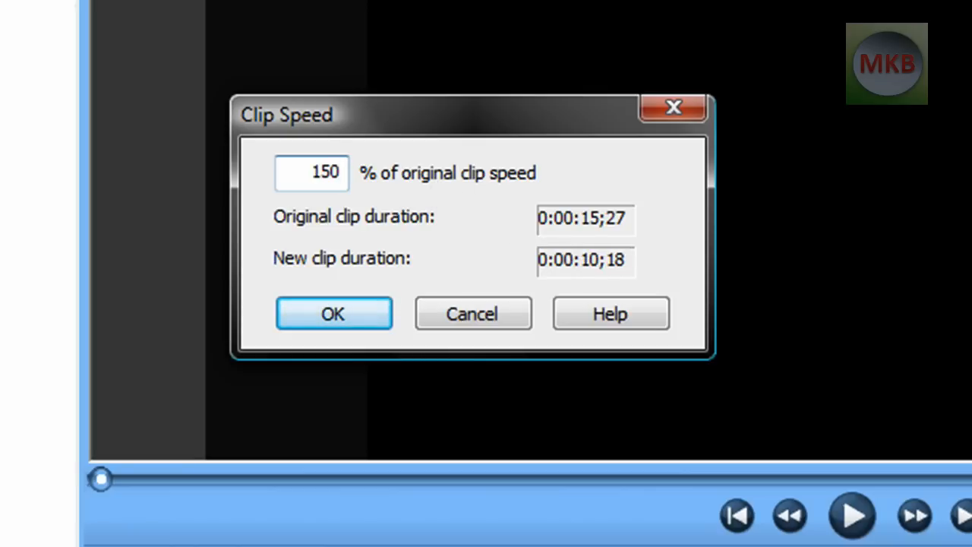
pyautogui.click(332, 313)
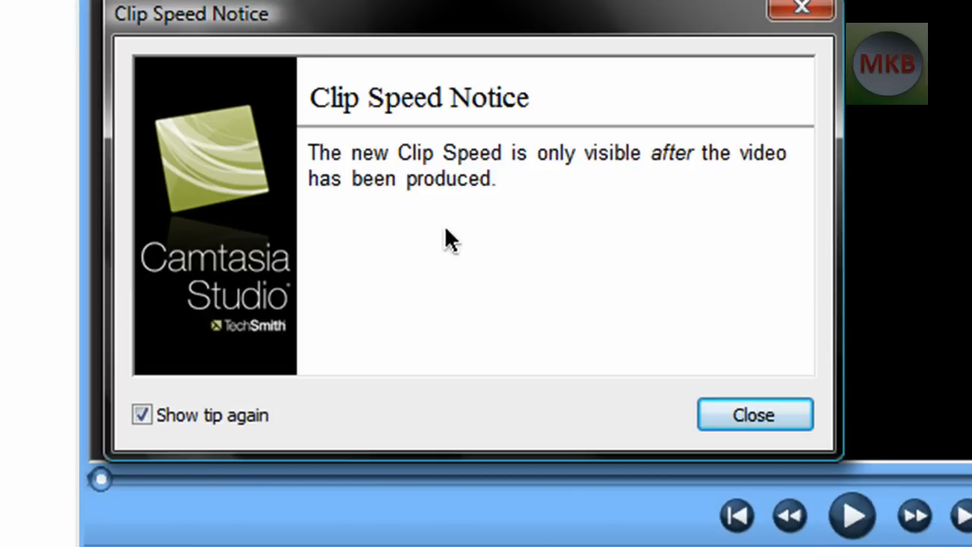
pyautogui.moveTo(422, 190)
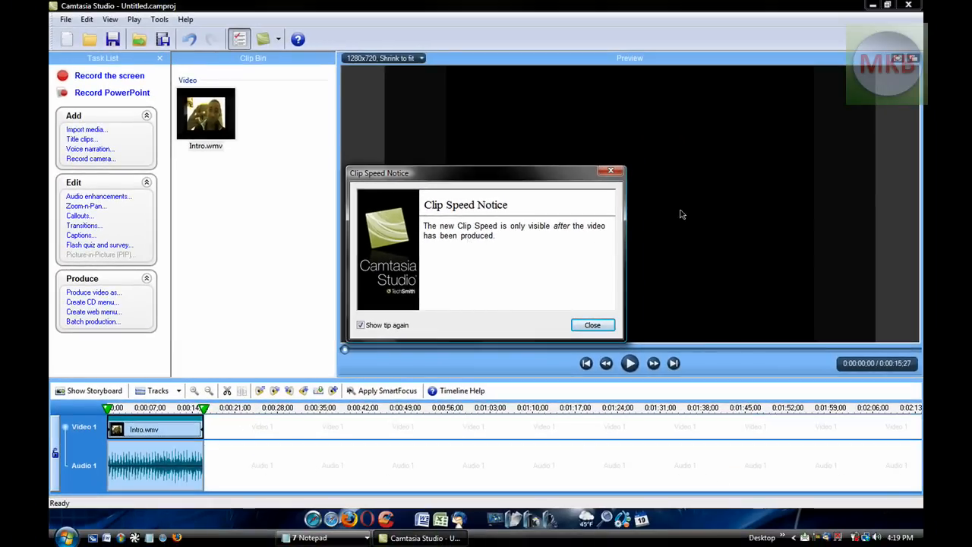
# Step: Dismiss the Clip Speed Notice and check Intro.wmv's details showing 150% clip speed
pyautogui.click(592, 325)
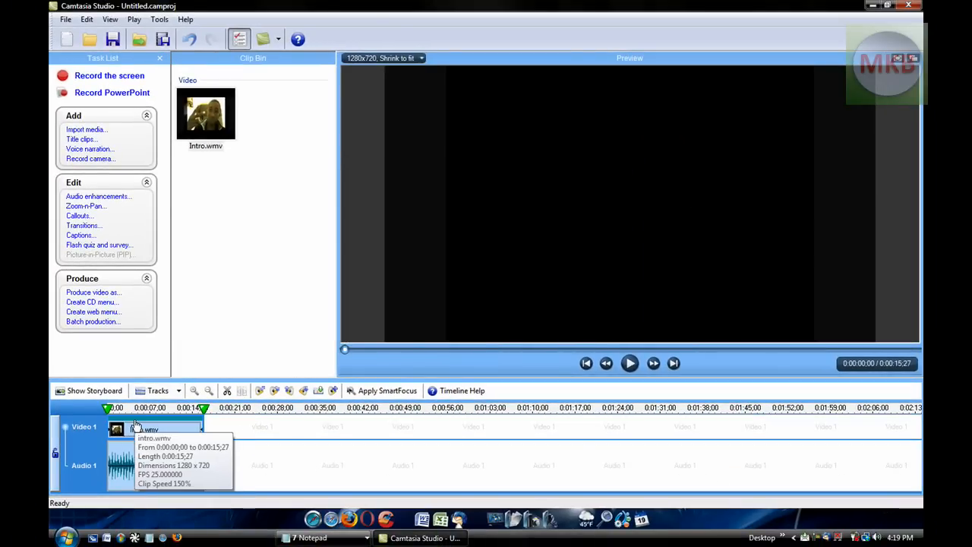
pyautogui.rightClick(137, 429)
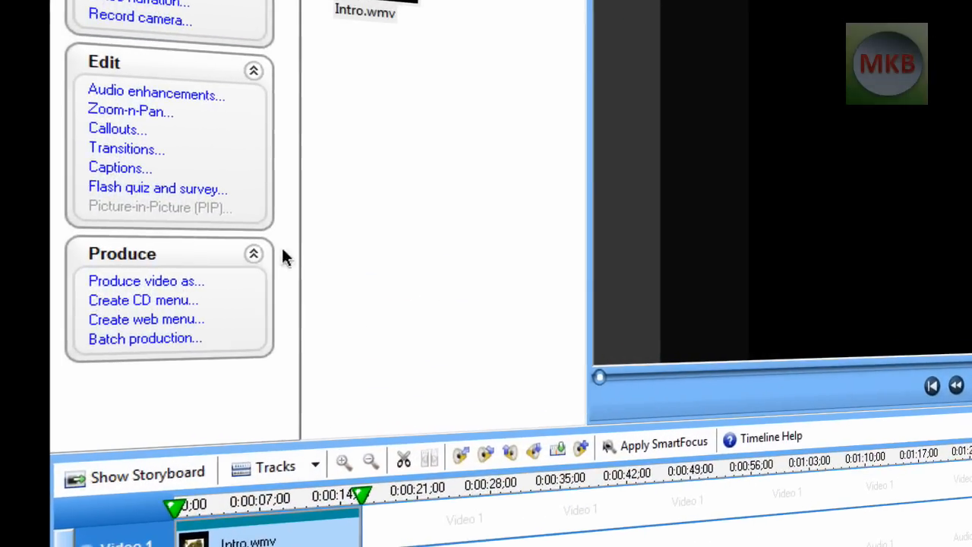
pyautogui.click(146, 281)
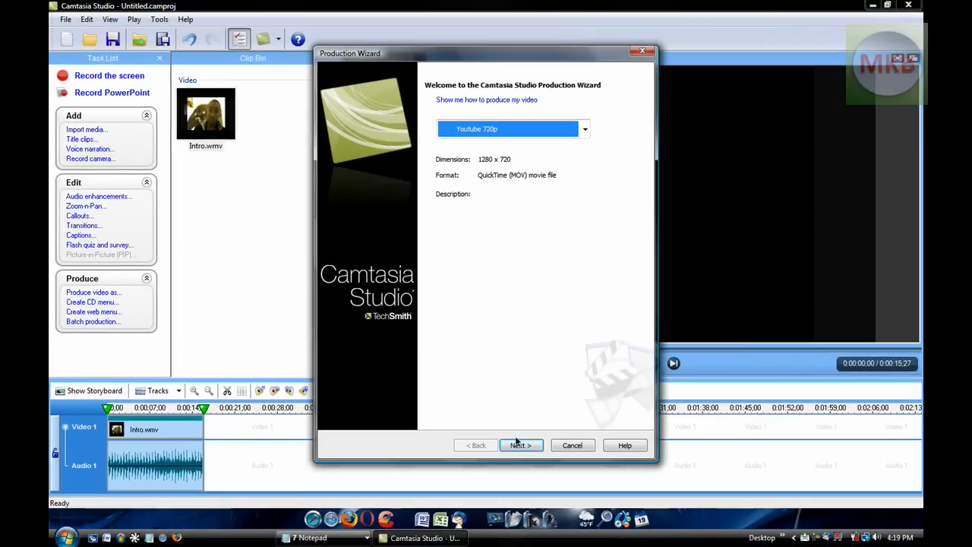
pyautogui.click(520, 444)
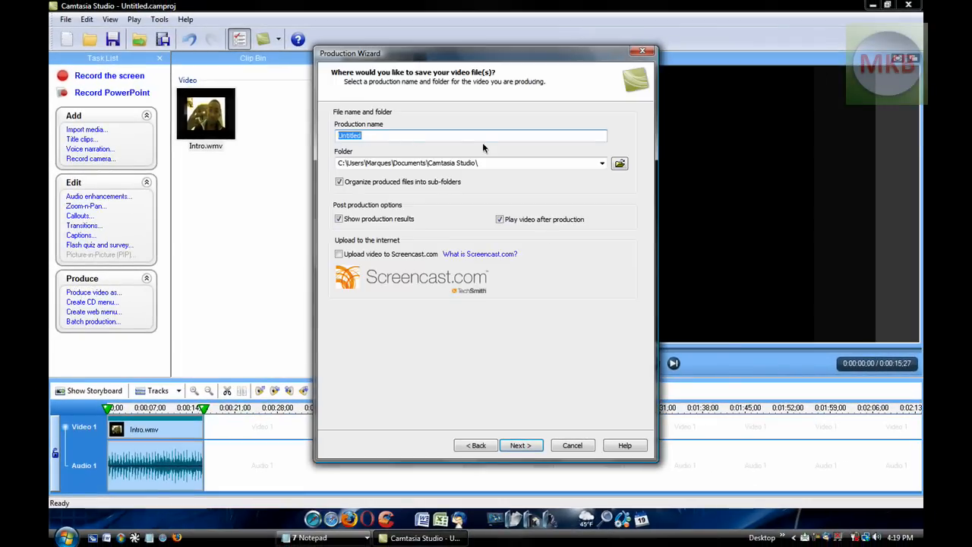
pyautogui.click(572, 445)
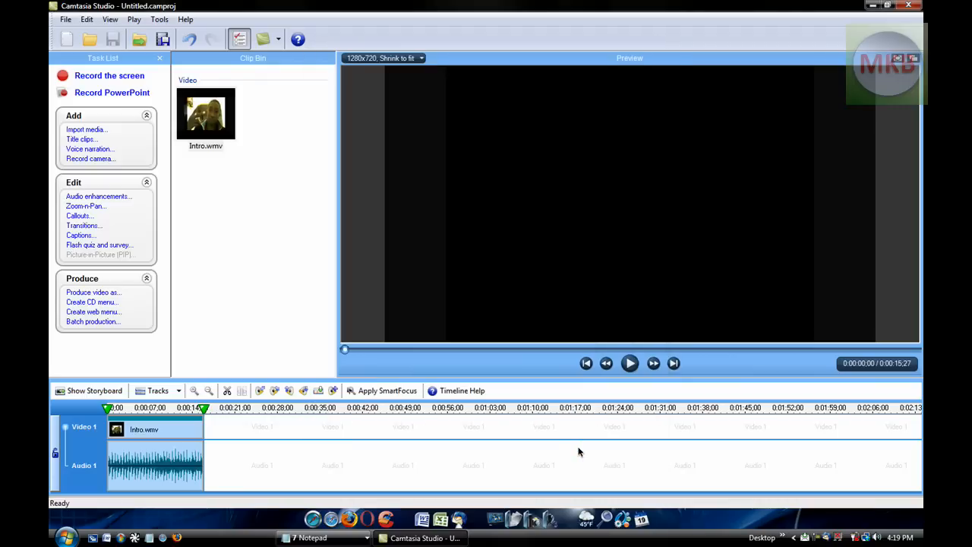